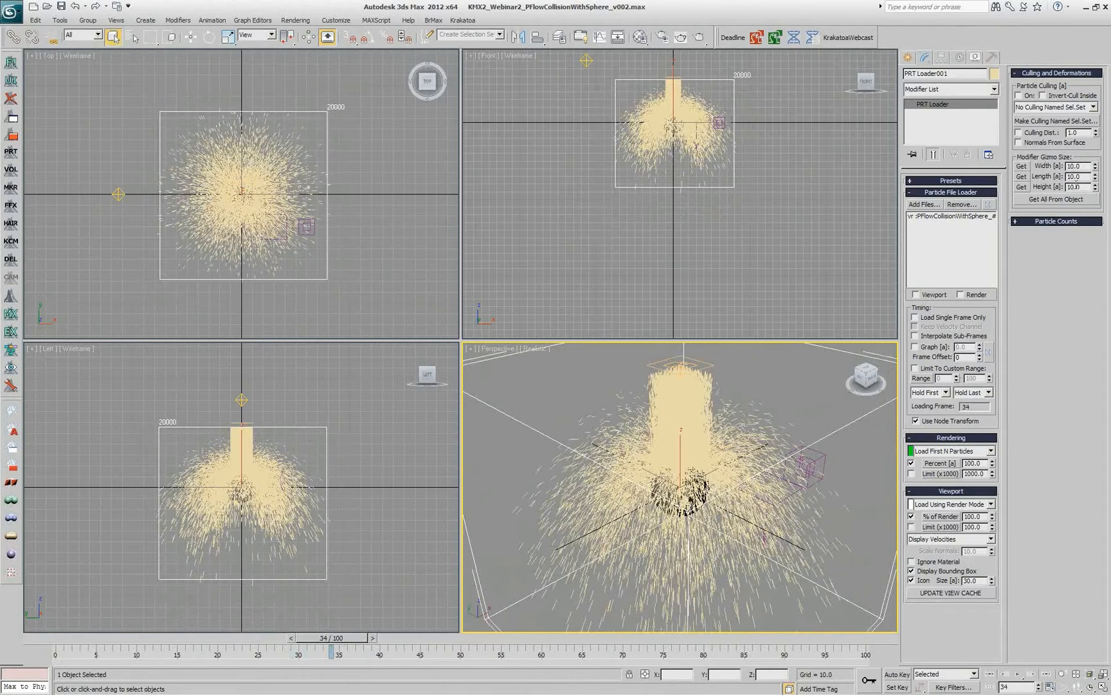
mouse_move(629, 345)
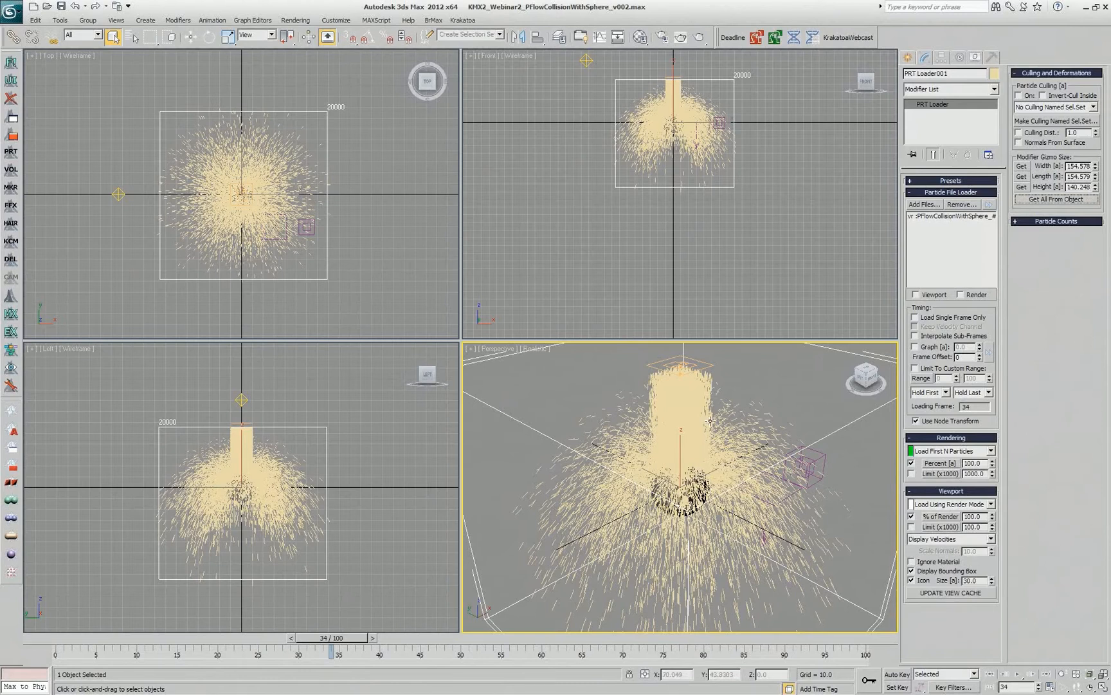
mouse_move(710, 418)
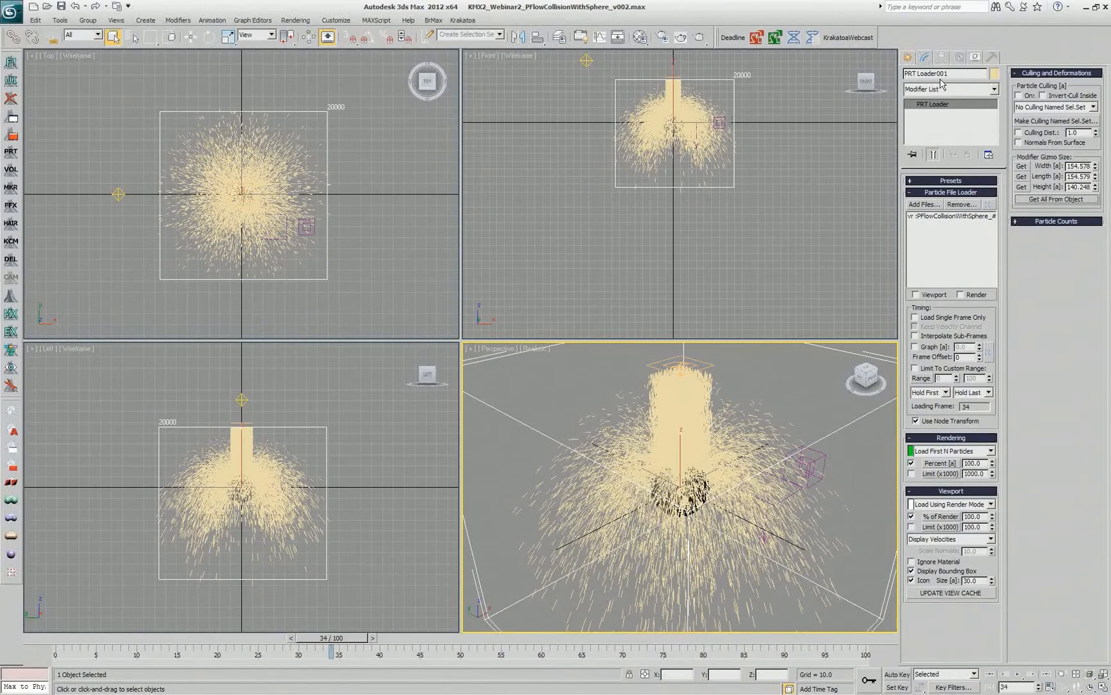
Add a Twist modifier to the PRT Loader and a Magma modifier beneath it
click(996, 89)
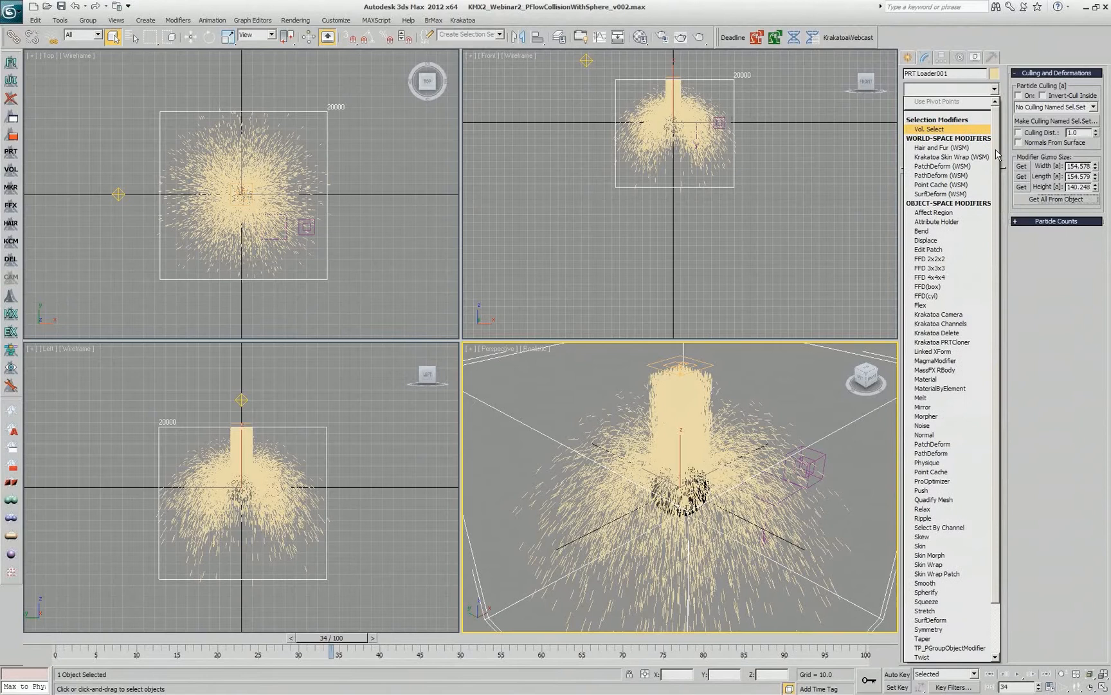
click(922, 656)
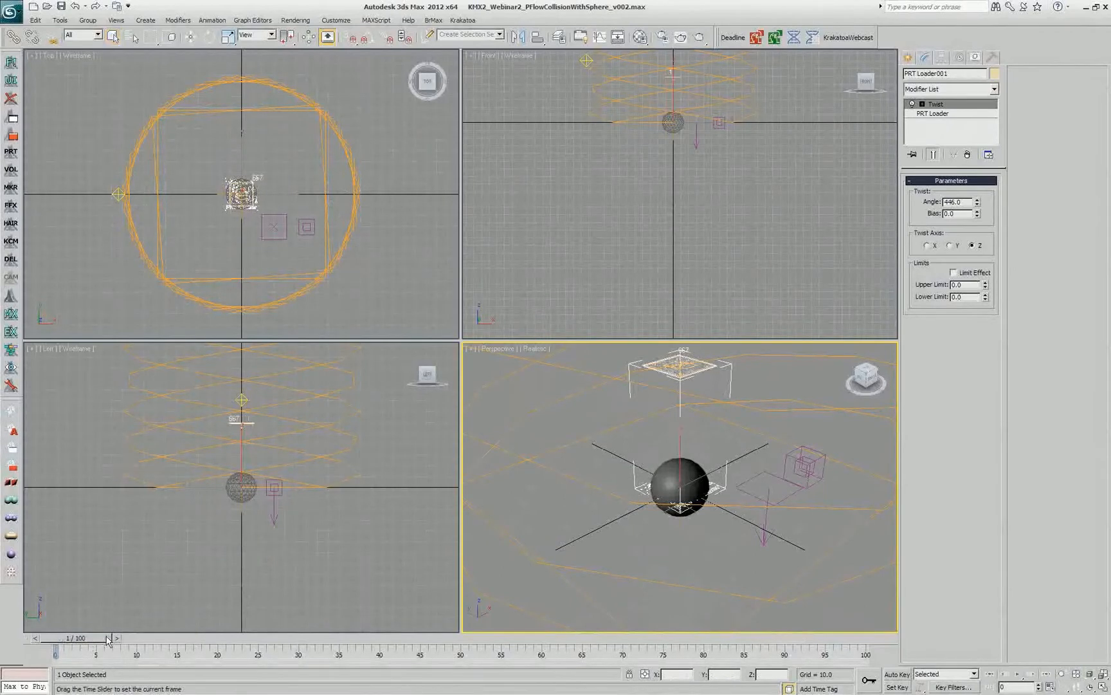
click(934, 113)
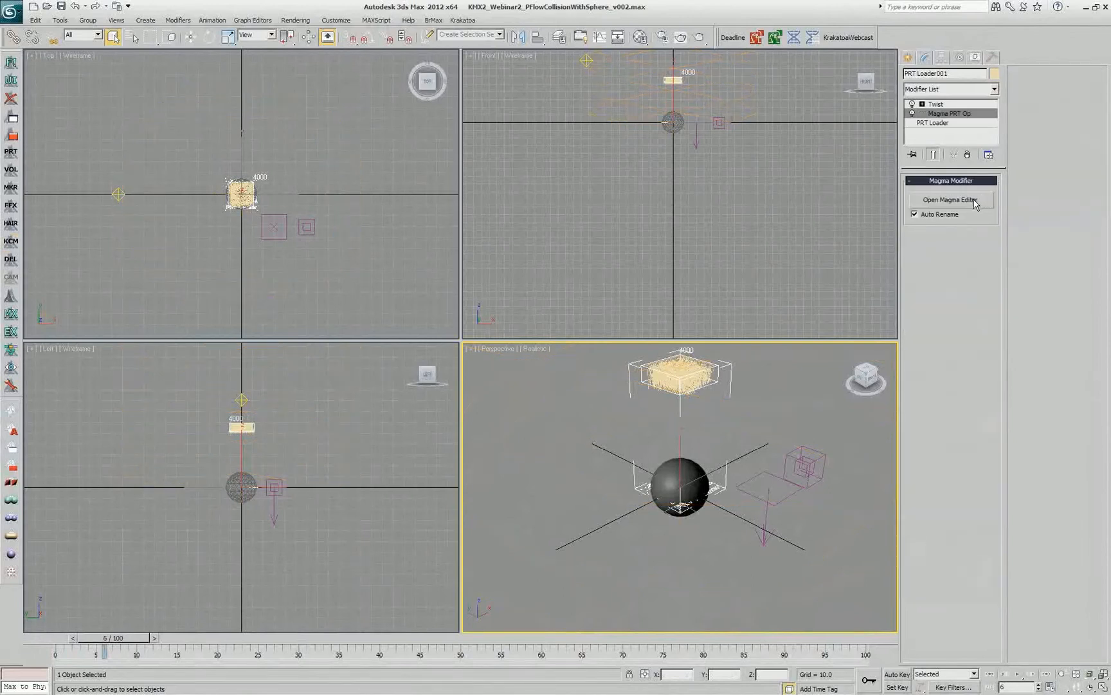
In the Magma editor, write Age divided by LifeSpan, both ToFloat, into Selection with AUTO update on
click(949, 199)
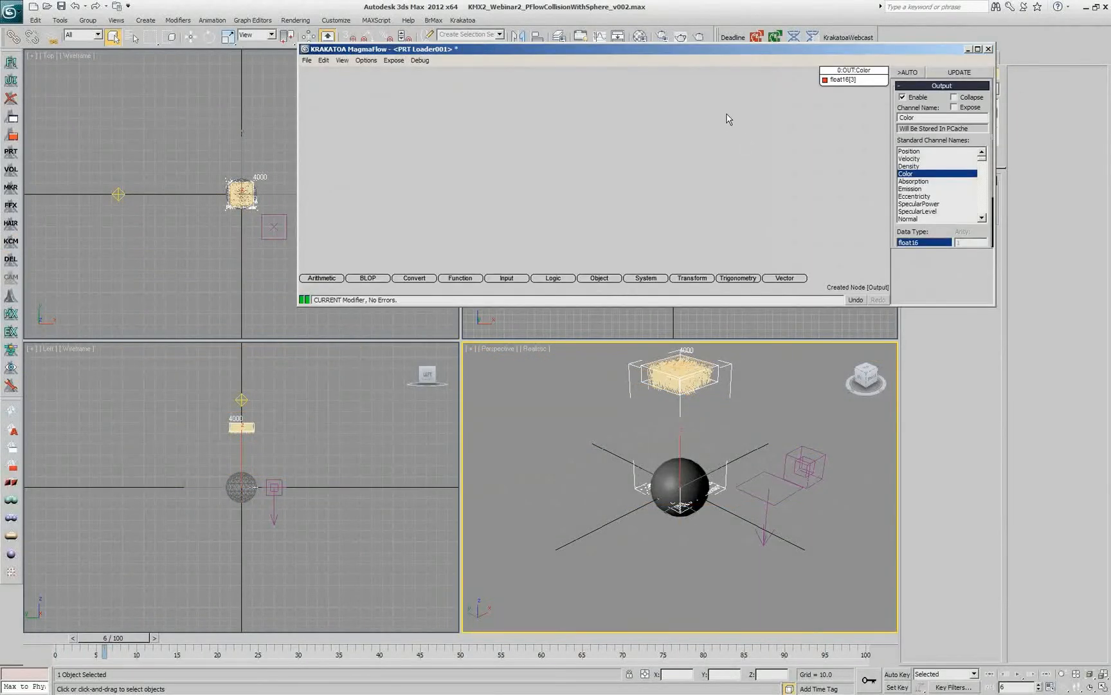
scroll(down, 3)
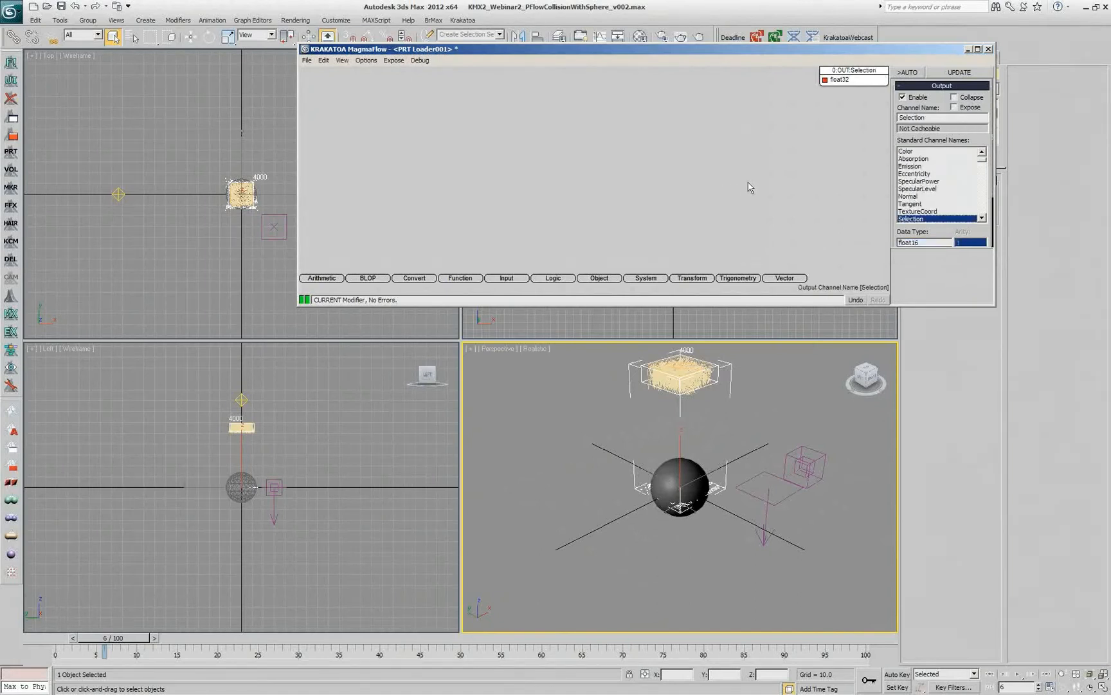
click(841, 80)
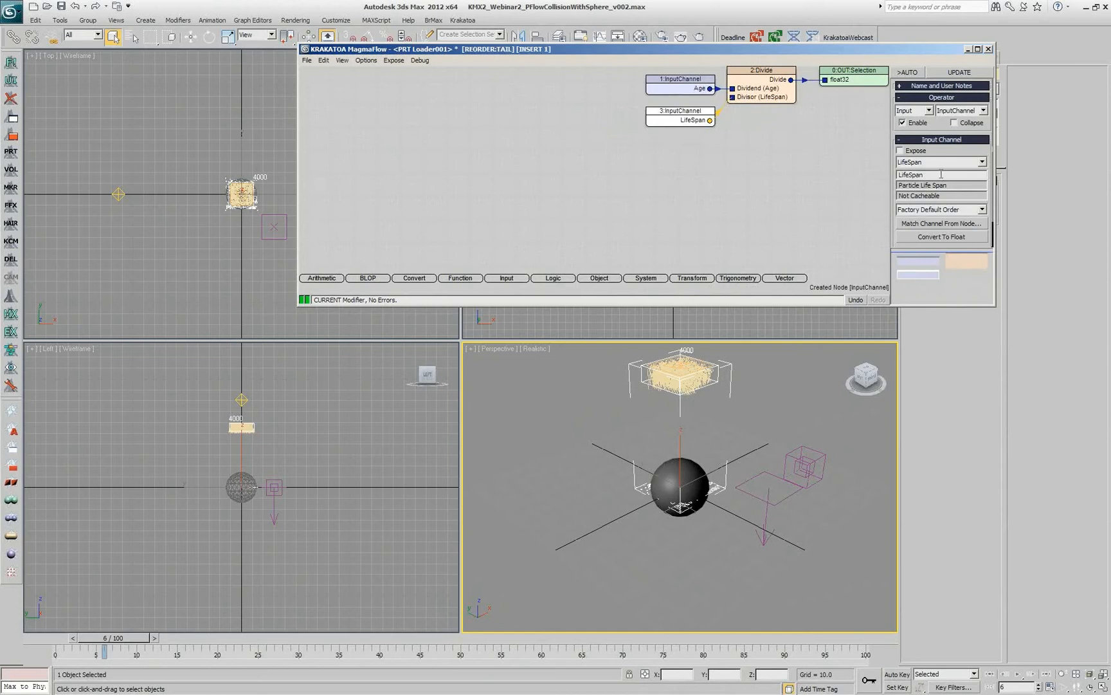
click(941, 237)
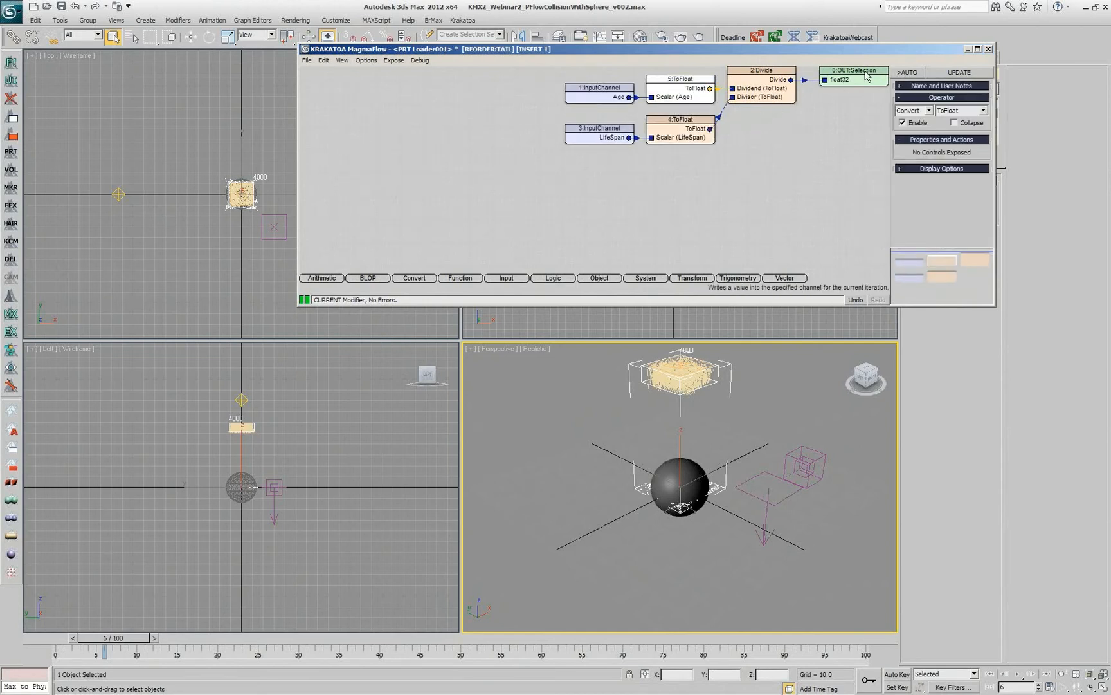
click(908, 72)
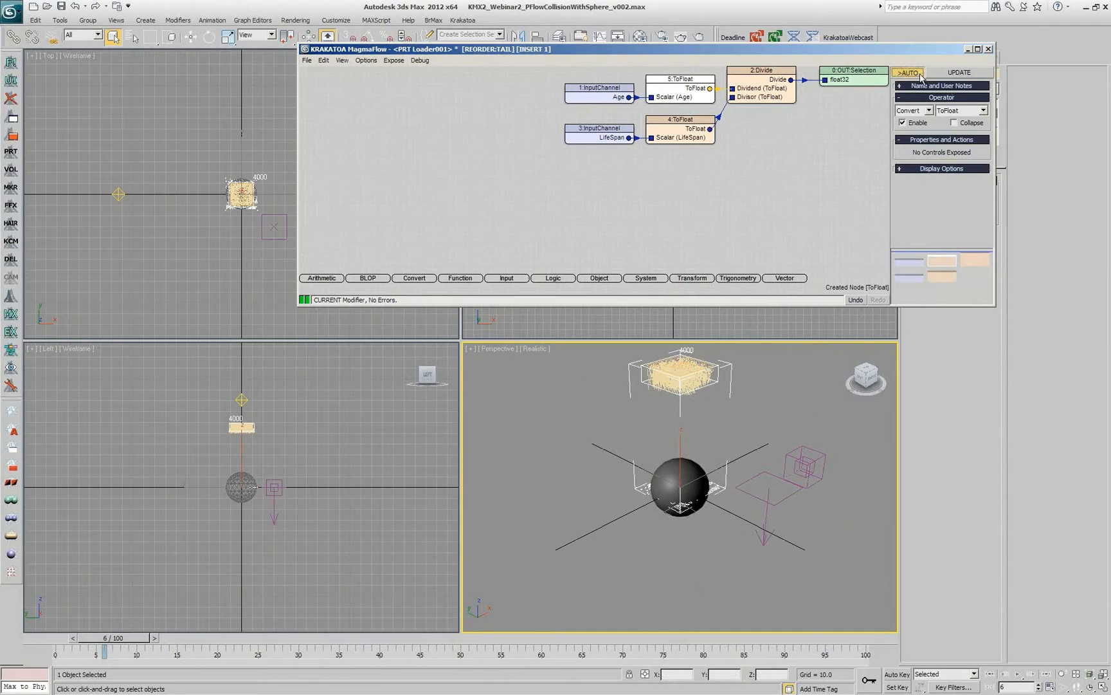
Check the twist in the viewport, then route the result through a Curve node before Output
click(988, 48)
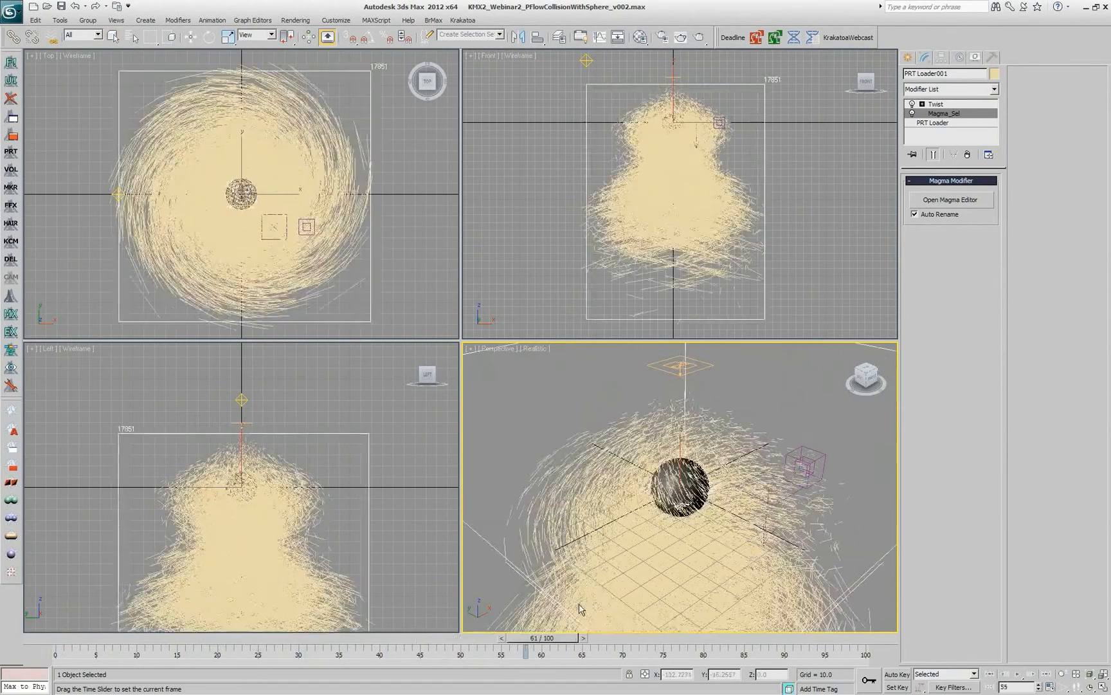
click(949, 199)
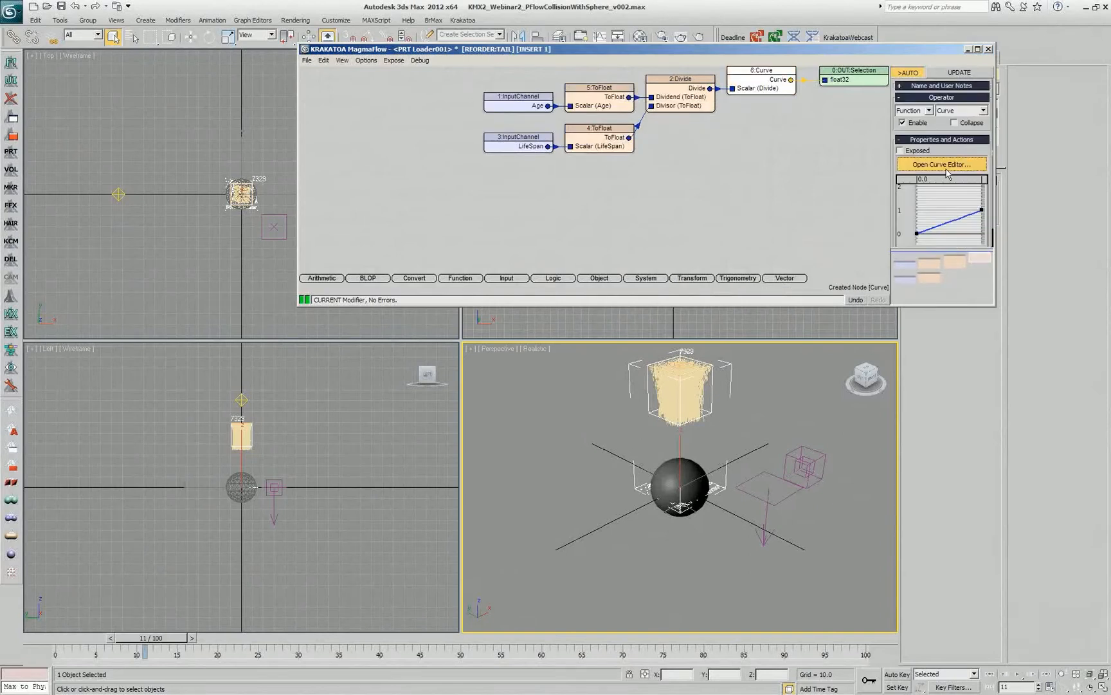
Reshape the curve with Bezier points: flat at zero, rising steeply near the lifespan's end
click(941, 164)
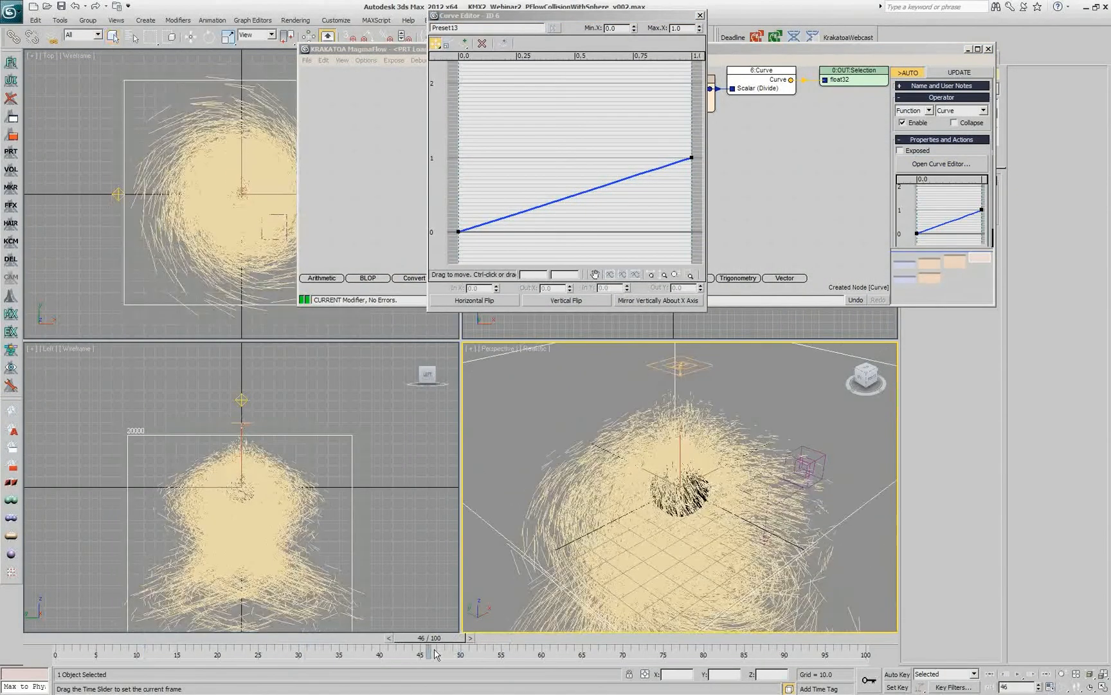
right_click(459, 232)
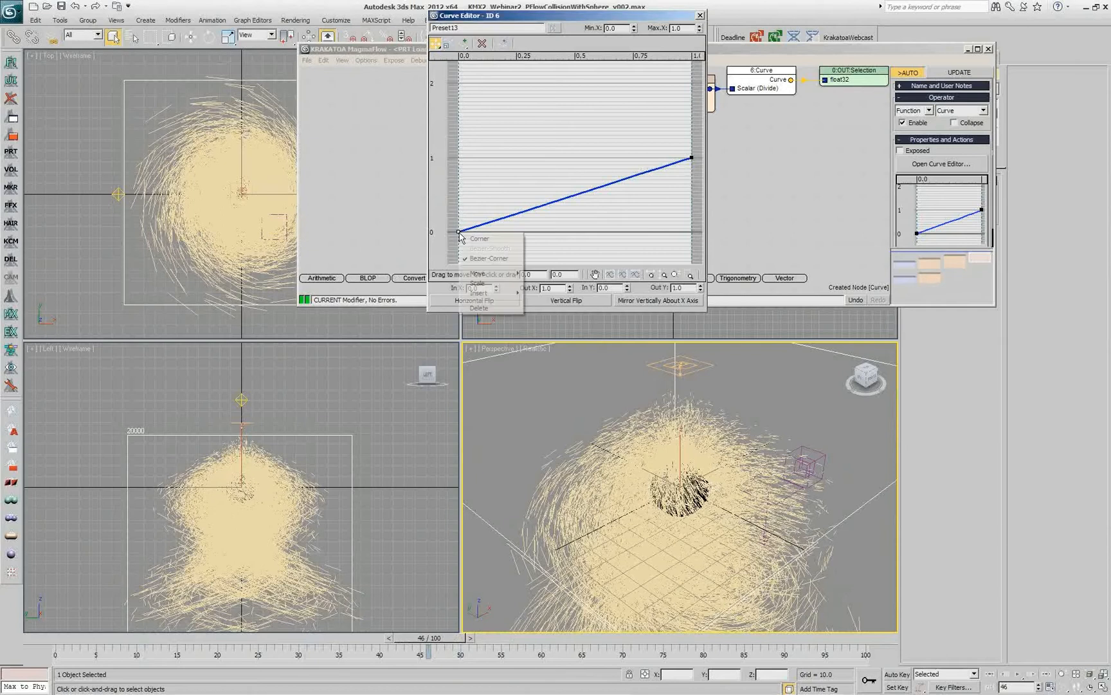
click(478, 238)
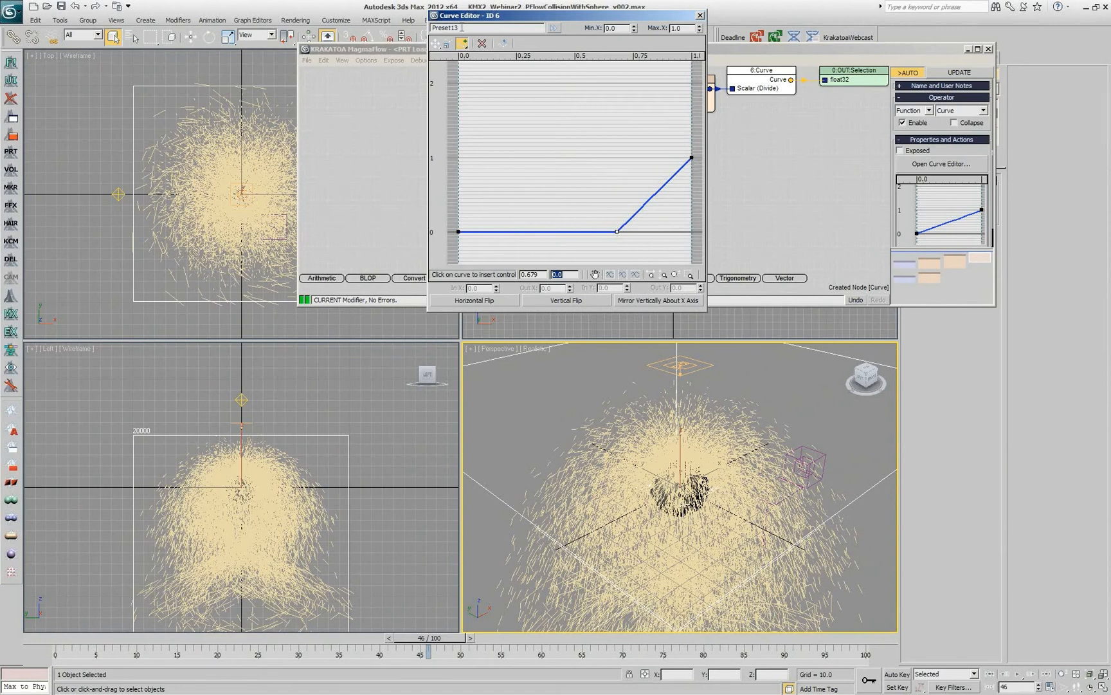
click(690, 157)
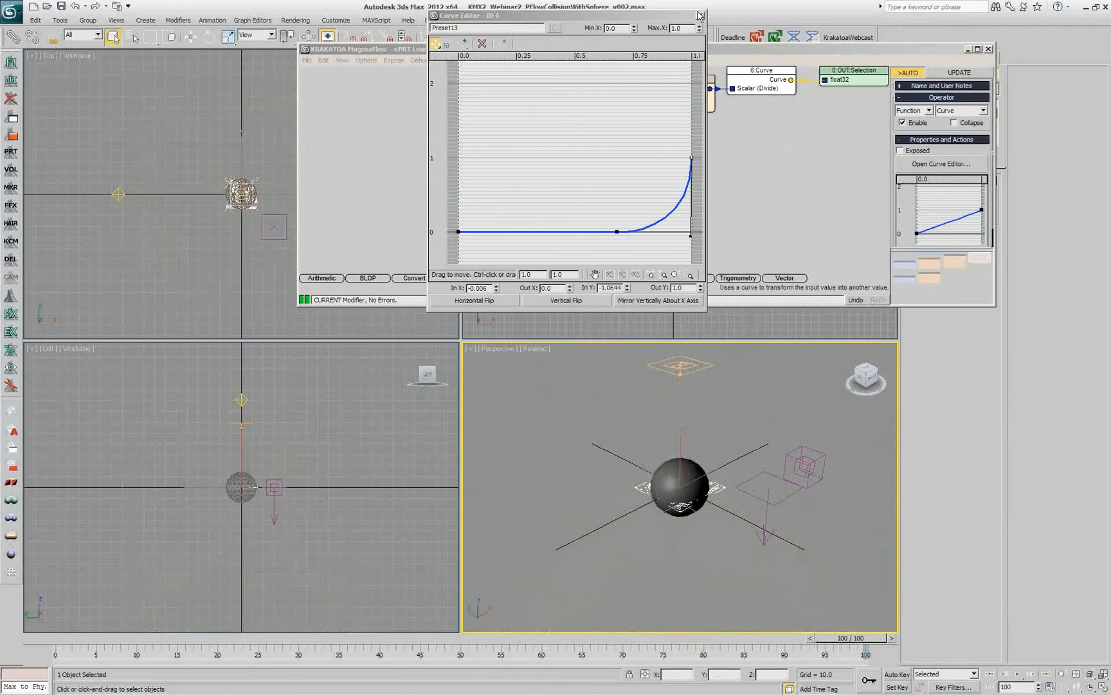
click(698, 16)
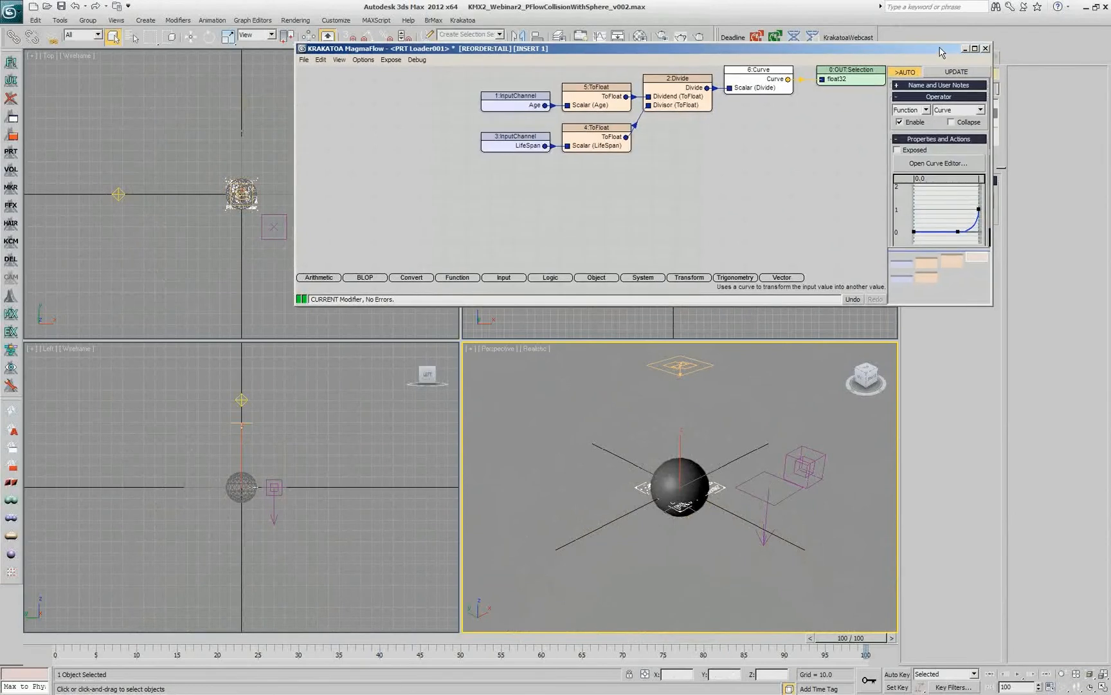
Close MagmaFlow and scrub to later frames to preview the age-masked twist
click(984, 48)
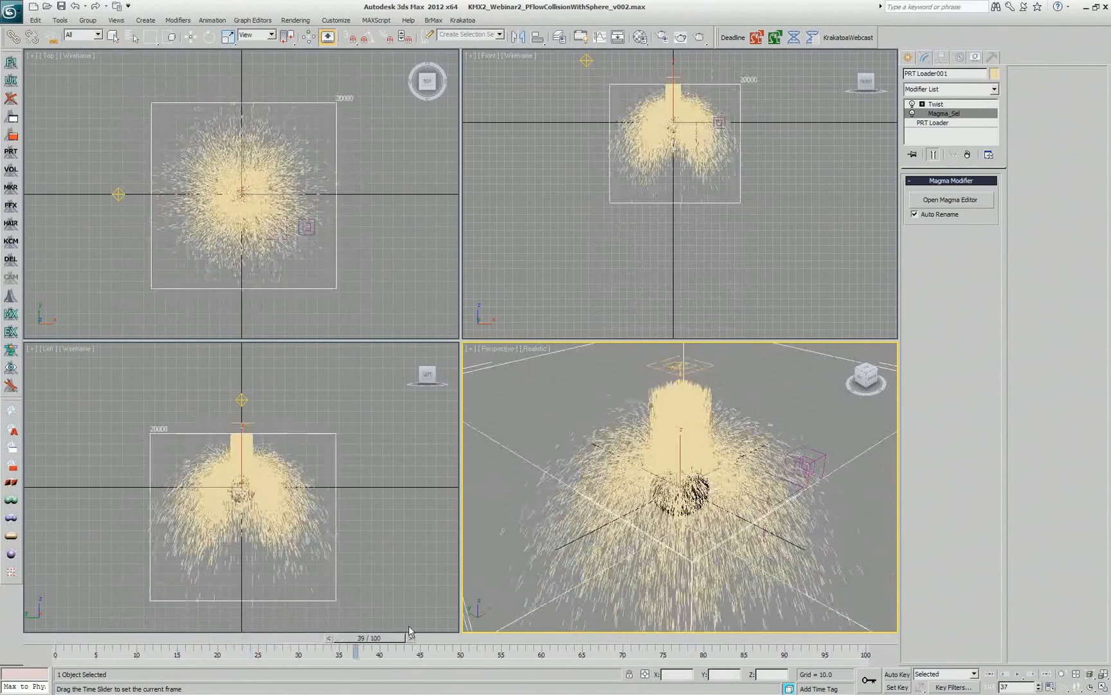
click(418, 637)
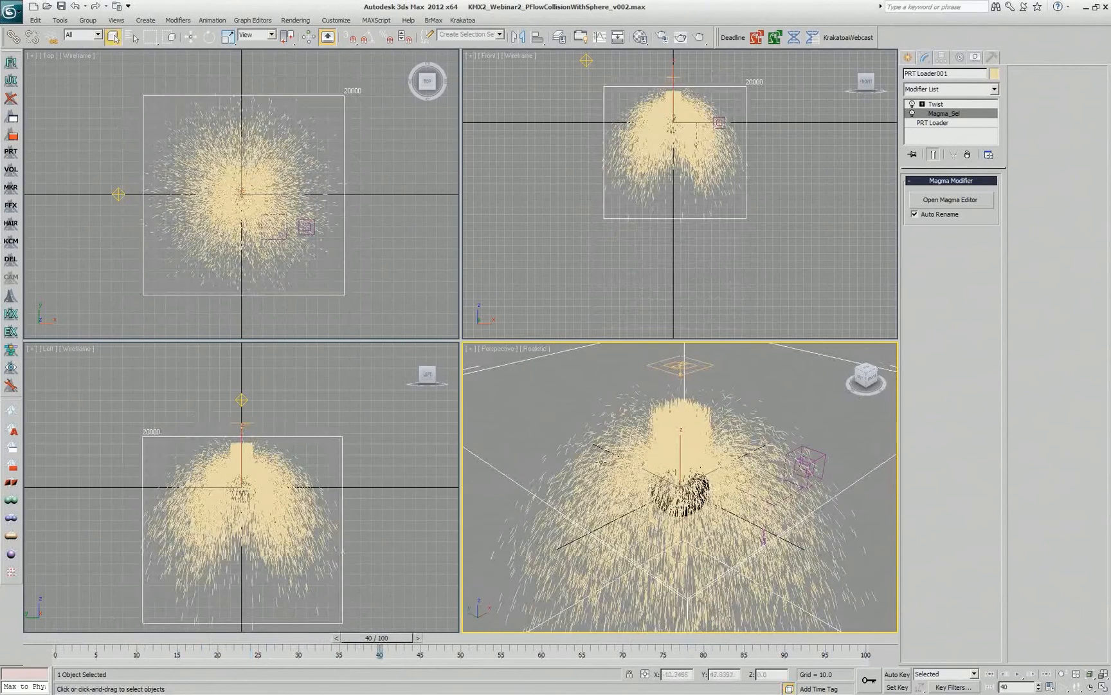